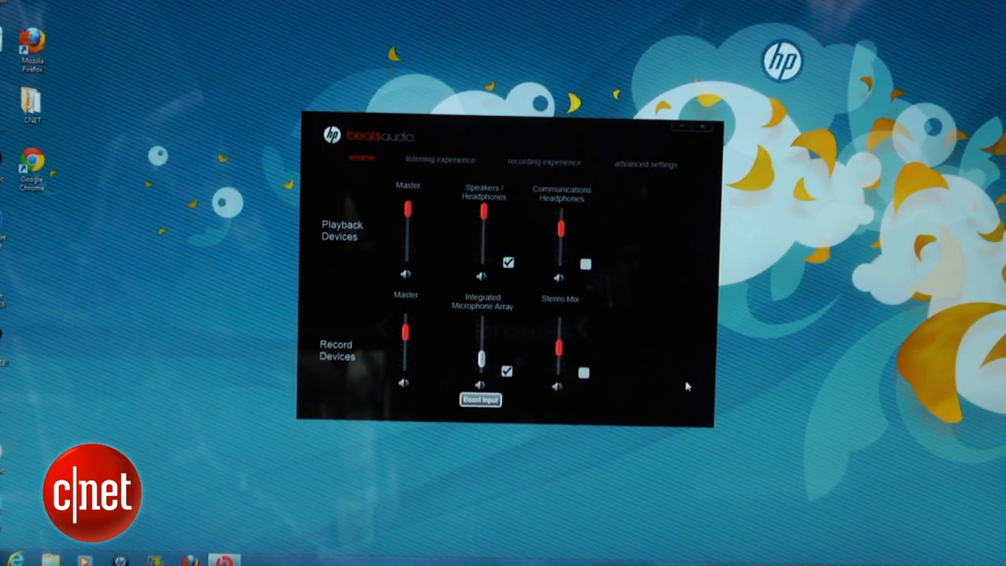
- View the listening experience equalizer, then the recording experience noise cancellation and beam forming options
left_click(440, 160)
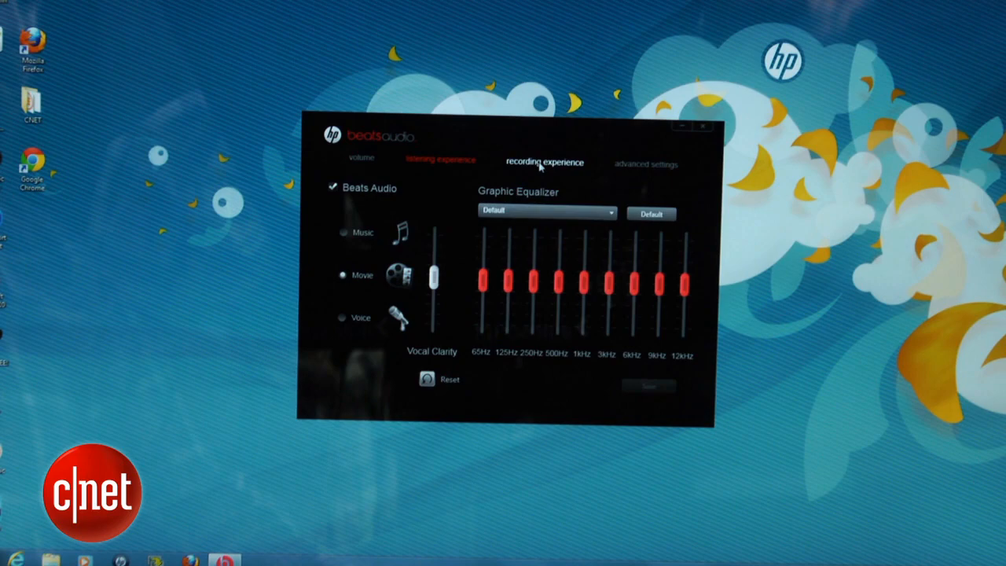
left_click(544, 162)
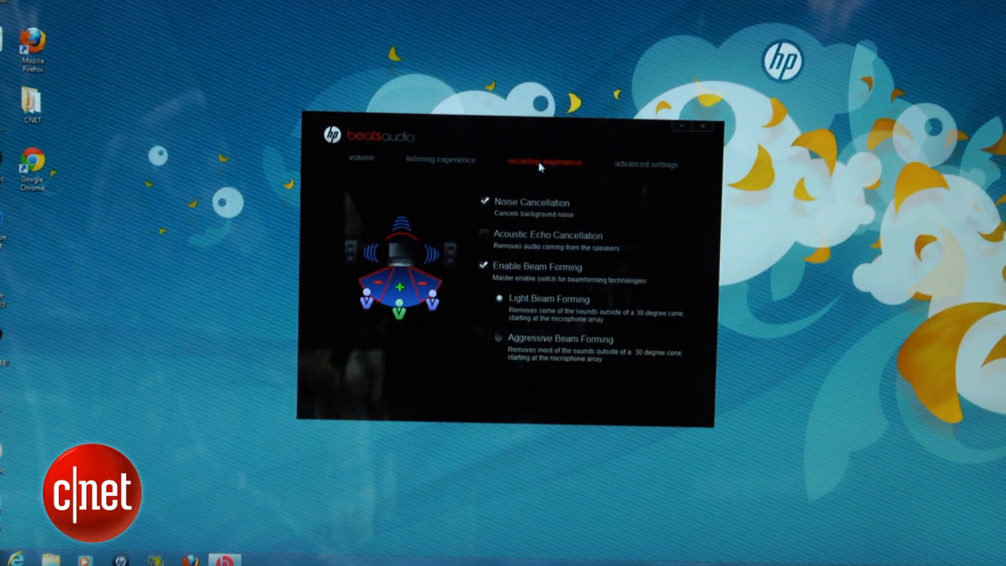